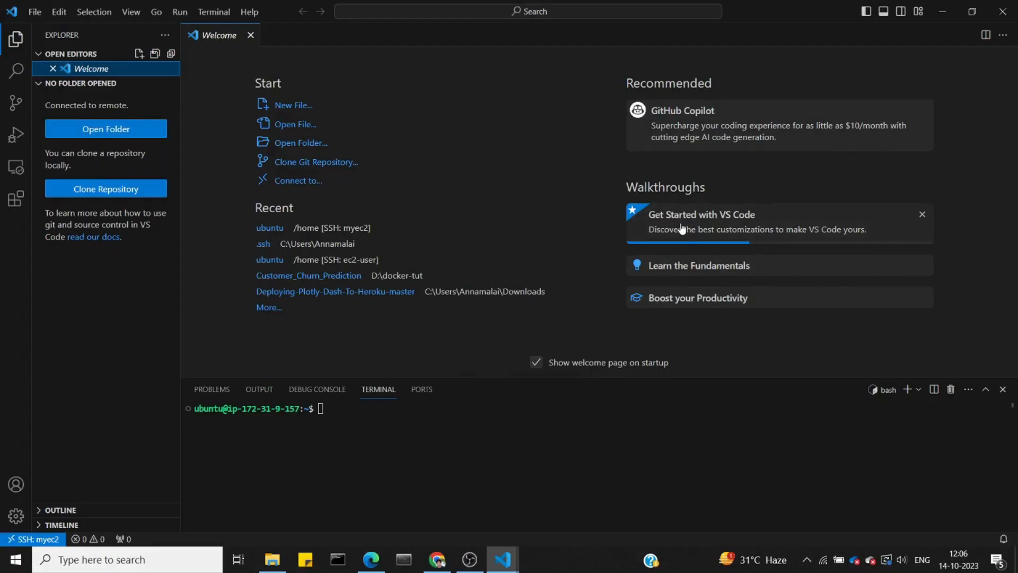
pyautogui.moveTo(581, 228)
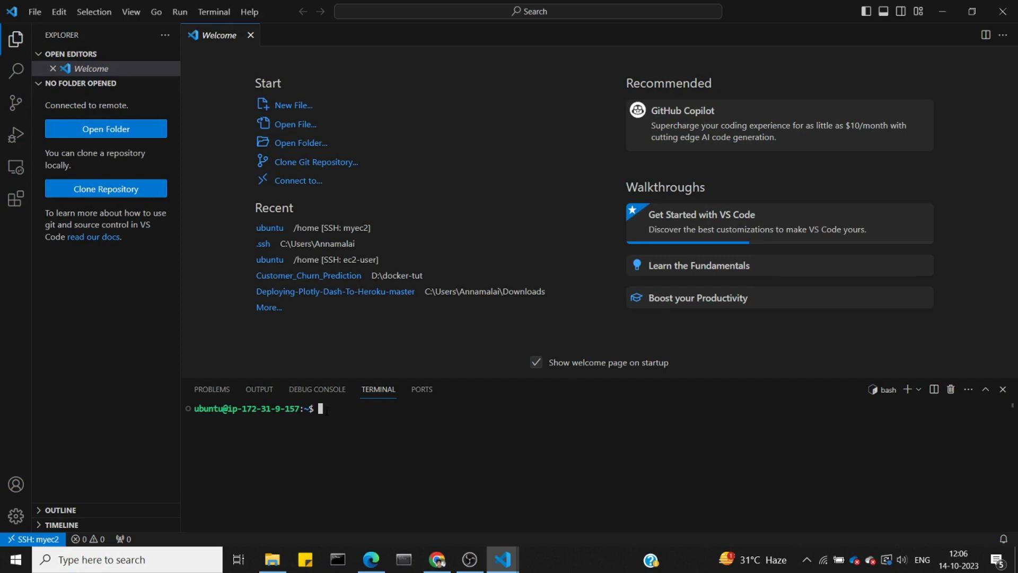
# Run ls in the remote Ubuntu home directory, which lists no visible files
pyautogui.write('ls')
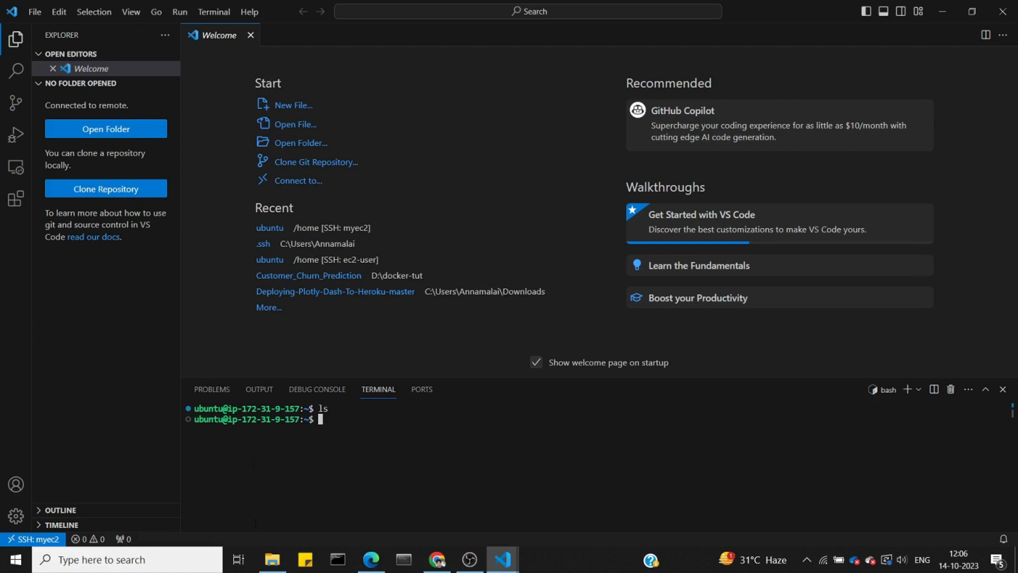
pyautogui.moveTo(89, 134)
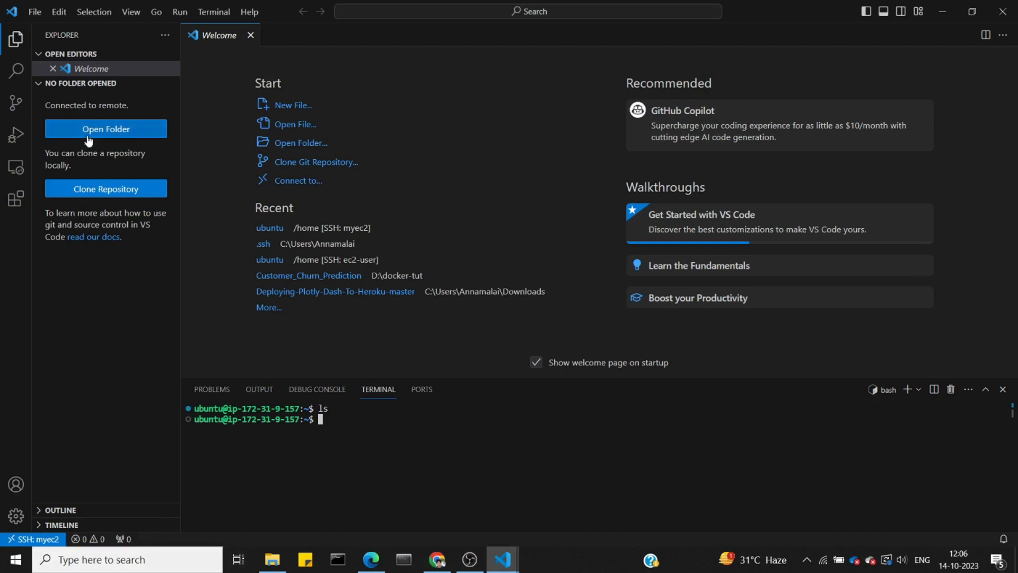
# Open the remote /home/ubuntu folder and expand its UBUNTU [SSH: MYEC2] explorer section
pyautogui.click(105, 129)
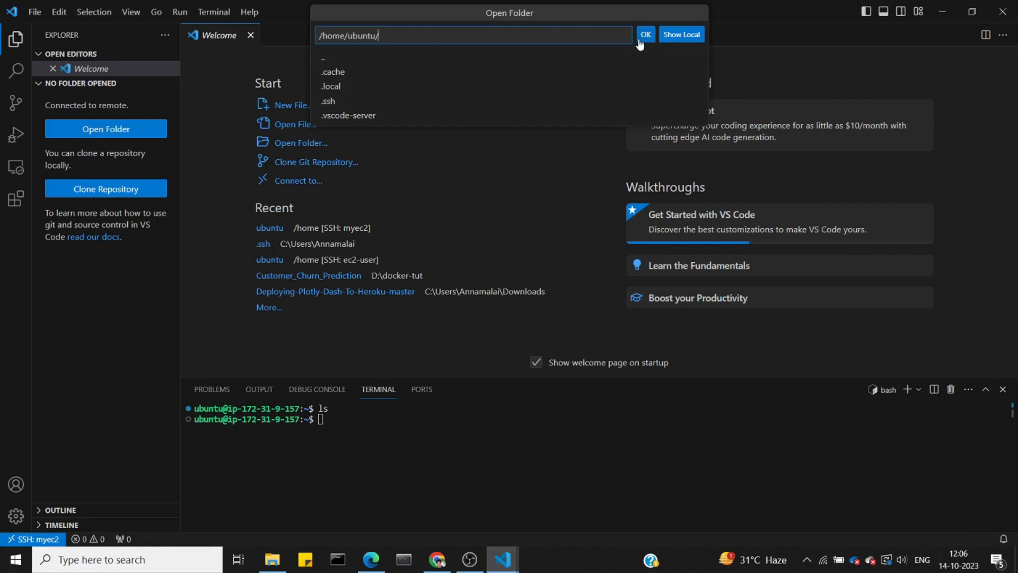
pyautogui.click(645, 35)
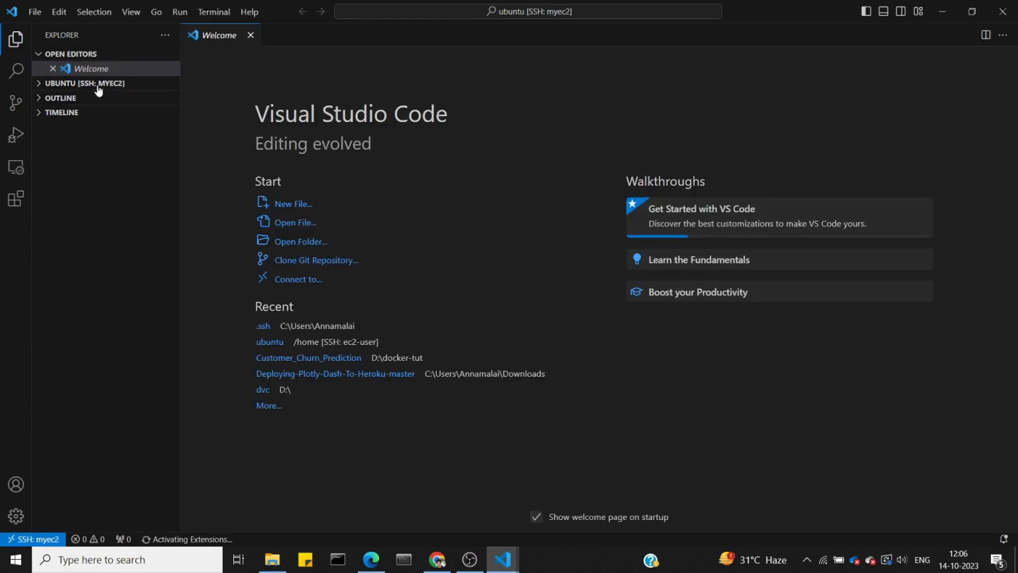
pyautogui.click(84, 84)
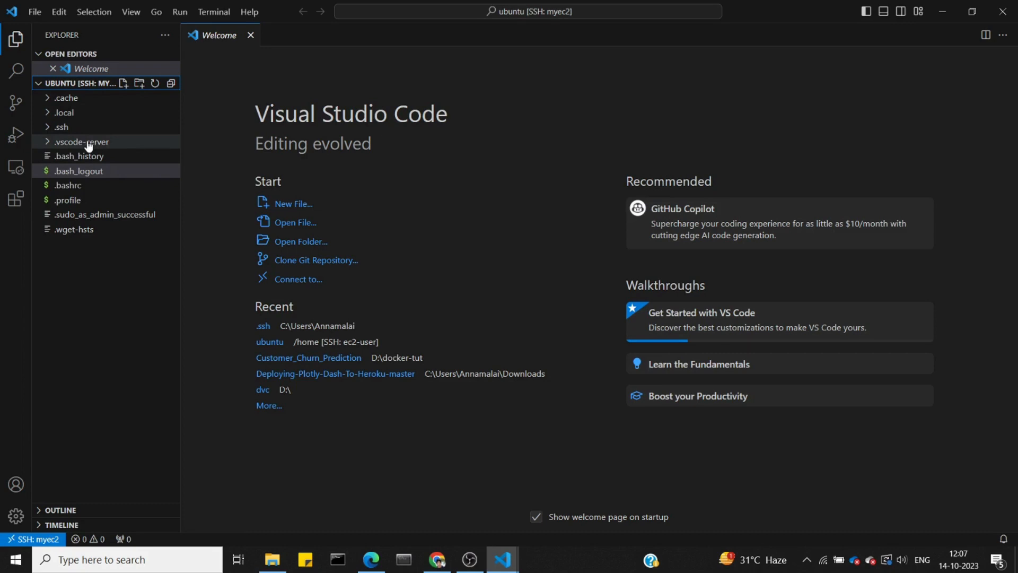
# Run mkdir demo in a new terminal and select the new demo folder
pyautogui.click(213, 12)
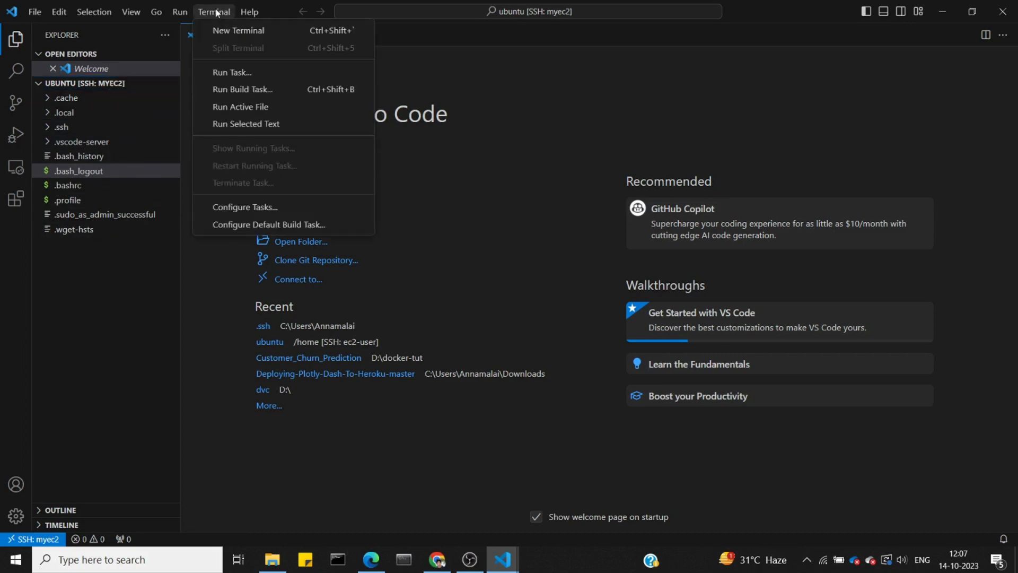
pyautogui.click(237, 30)
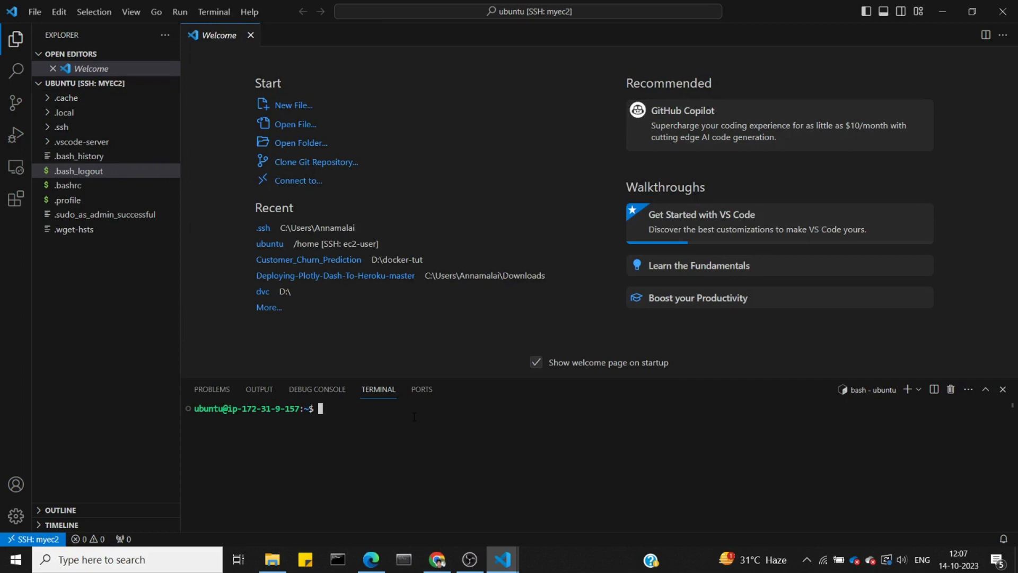
pyautogui.write('mkdir')
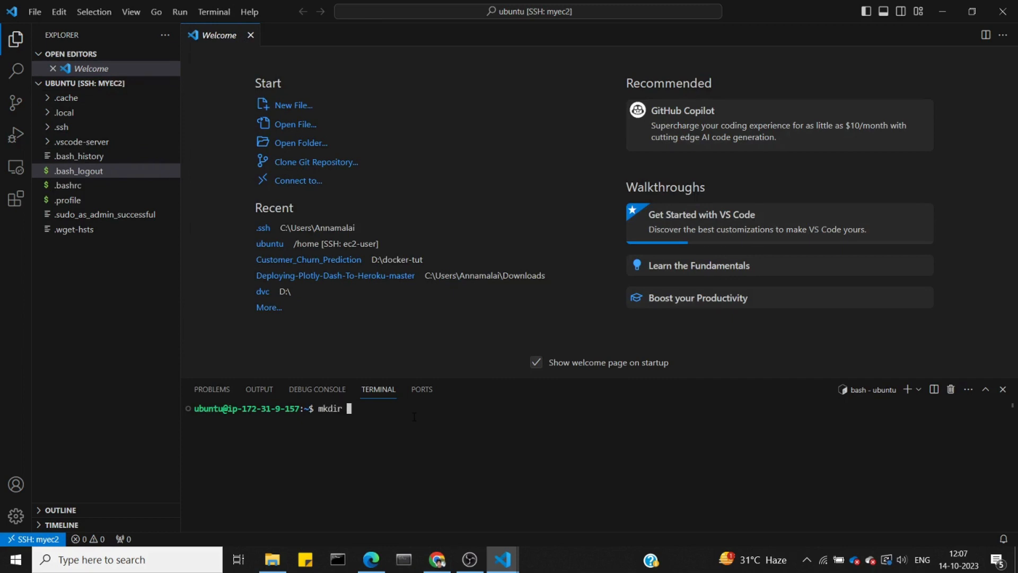
pyautogui.write('demo')
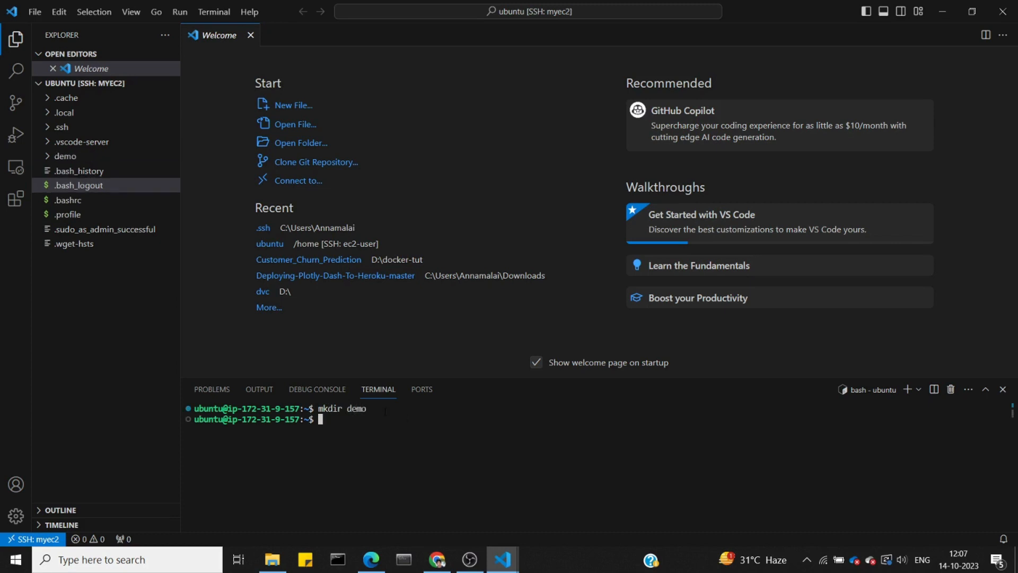
pyautogui.click(64, 156)
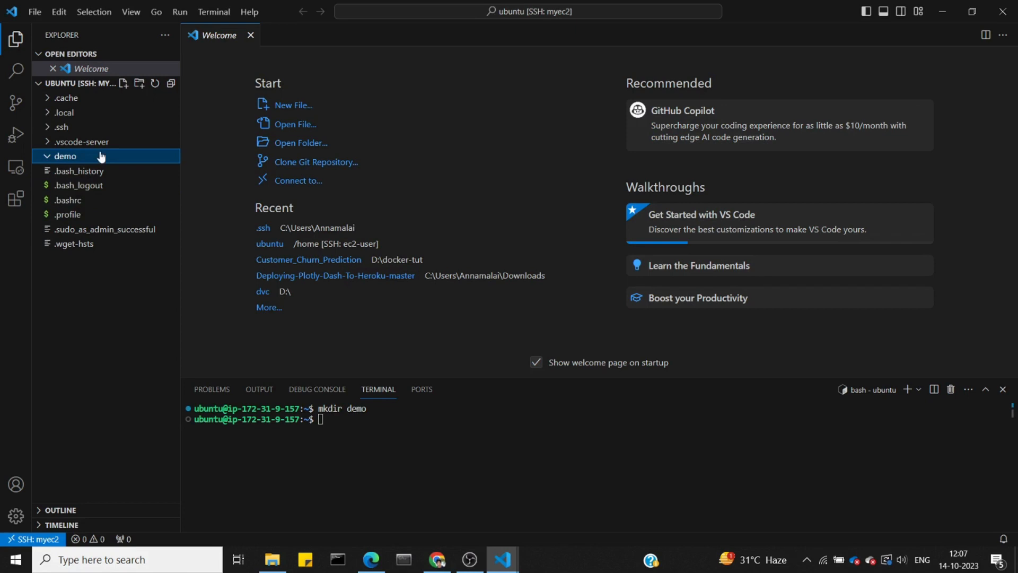
pyautogui.moveTo(73, 170)
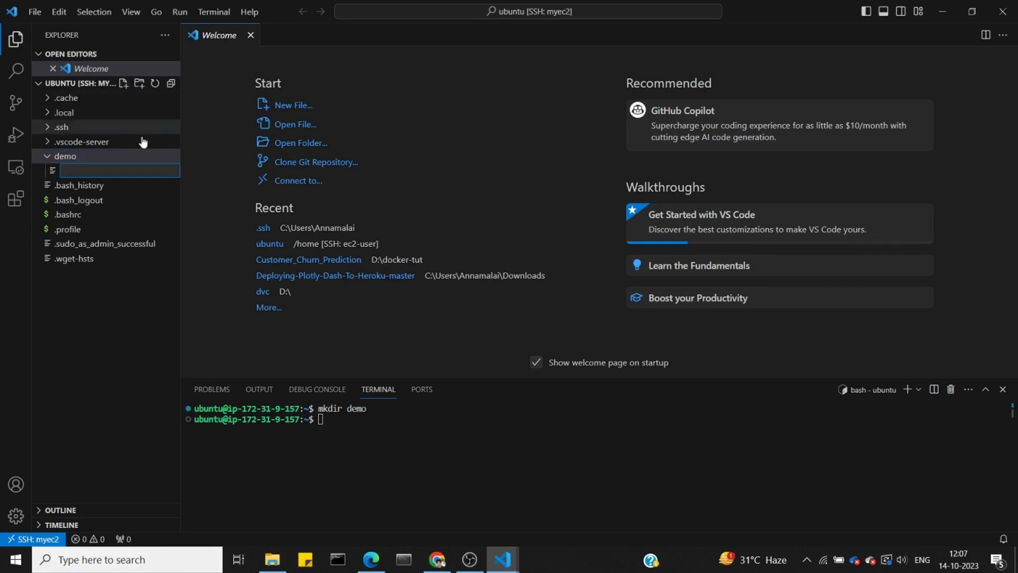
# Create a new file named firstscript.py in the demo folder
pyautogui.write('app')
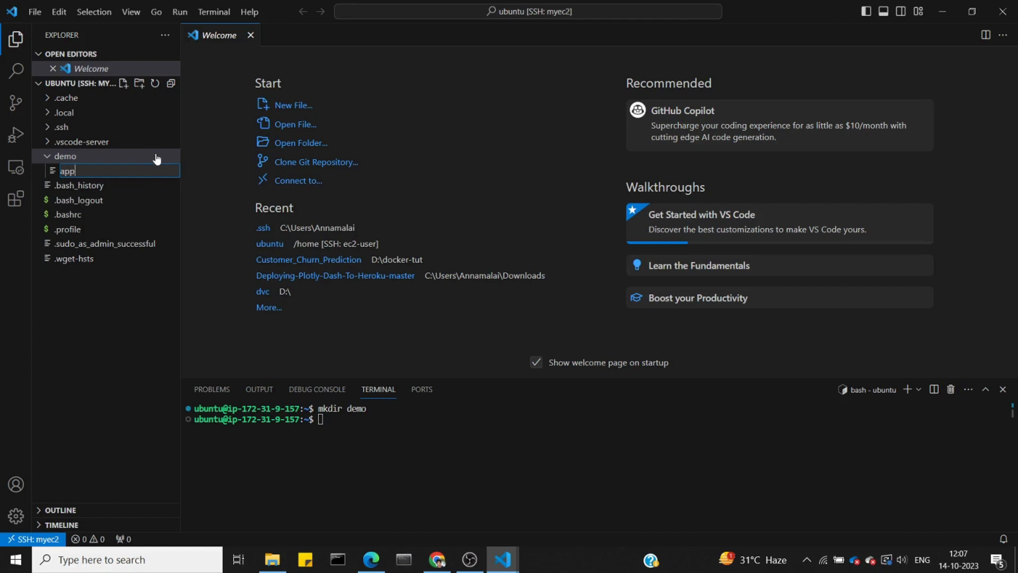
pyautogui.write('first')
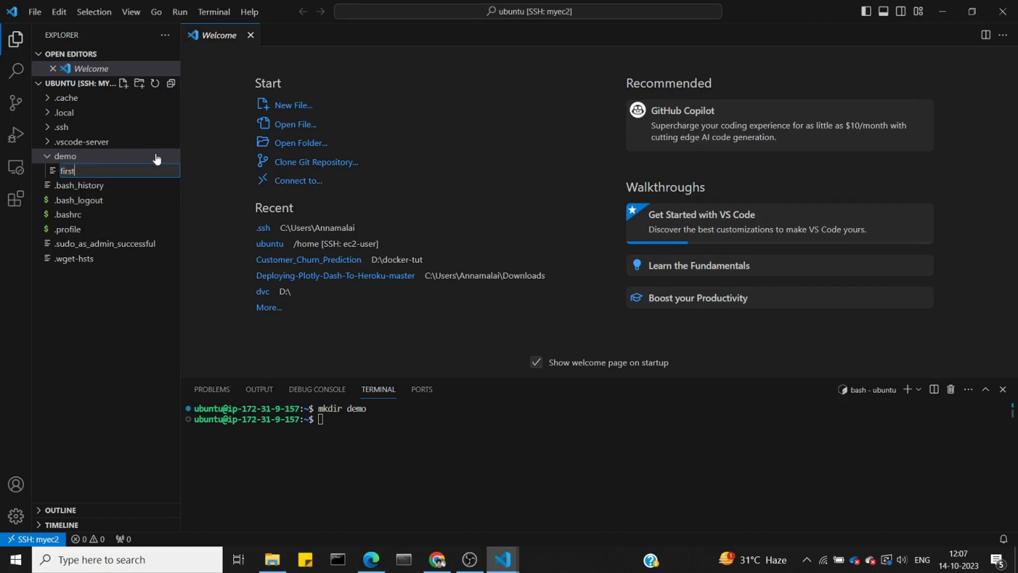
pyautogui.write('script')
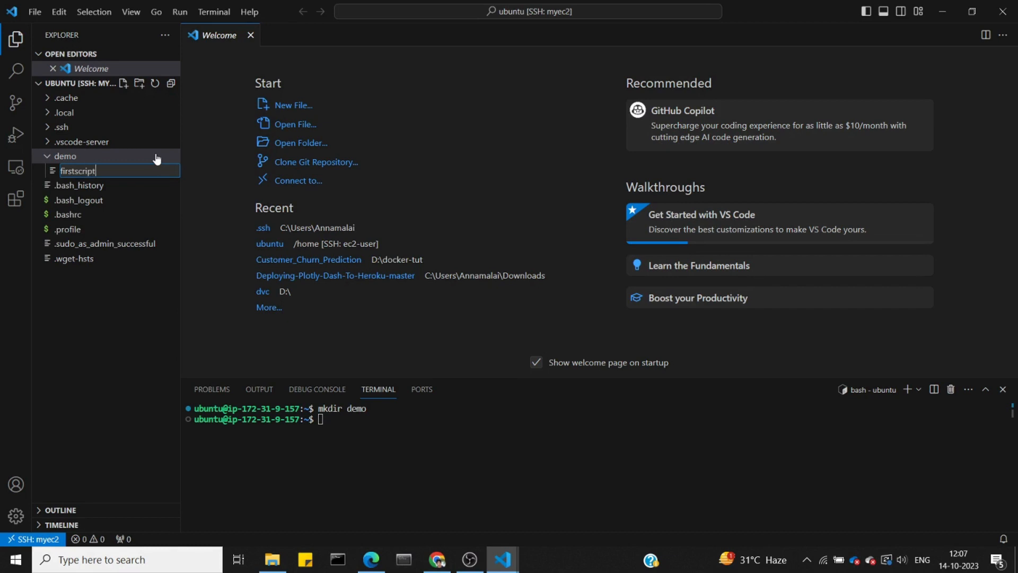
pyautogui.write('.py')
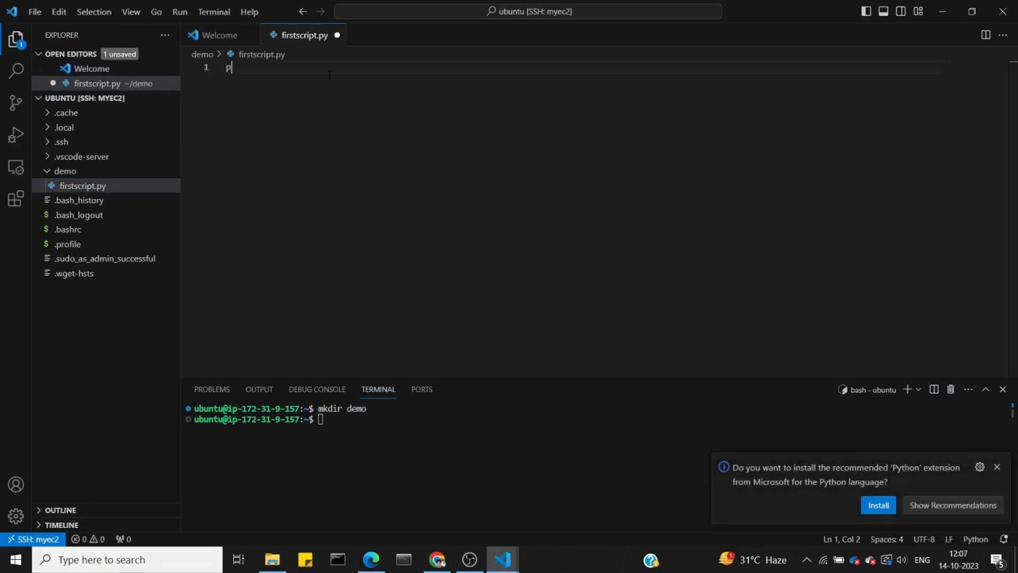
# Write print("This is my first py script in vscode"), save, and cd into demo
pyautogui.write('rint("")')
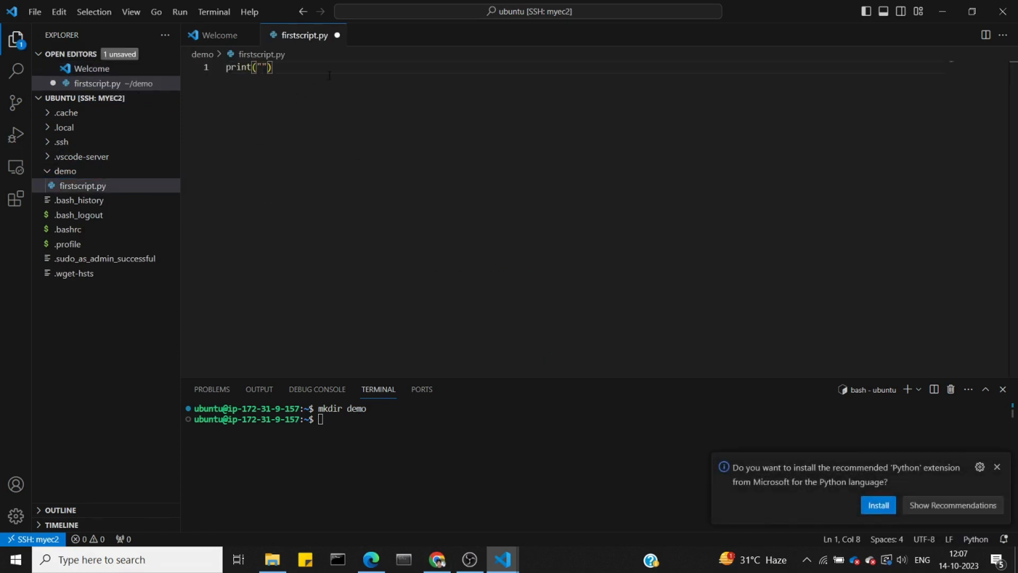
pyautogui.write('This is my')
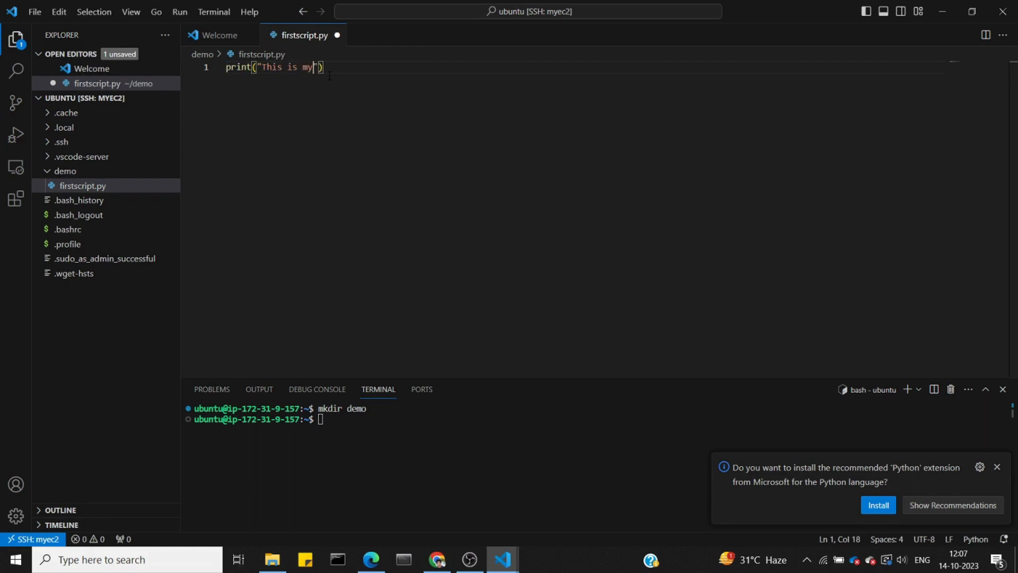
pyautogui.write('first py sc')
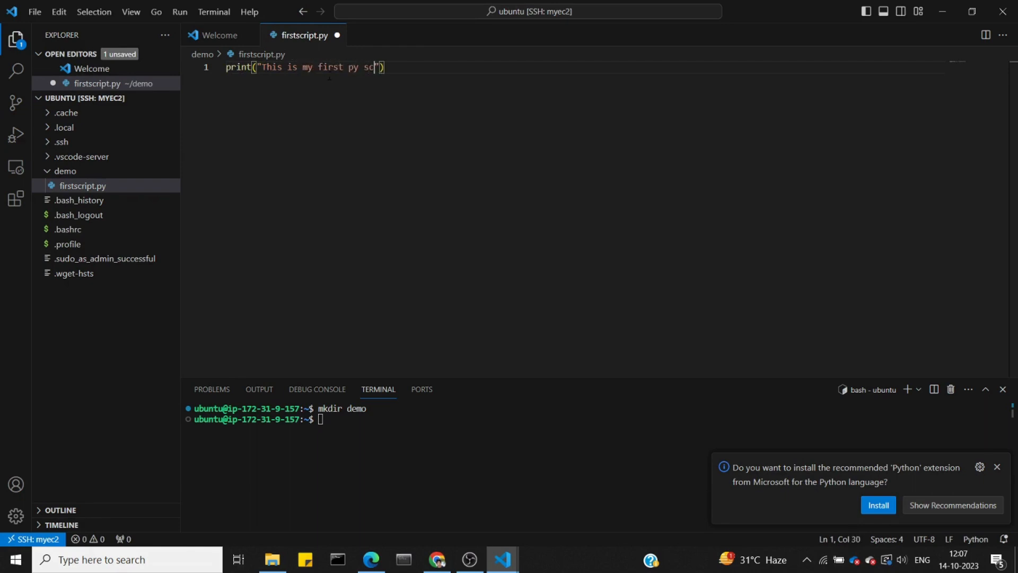
pyautogui.write('ript in vscode')
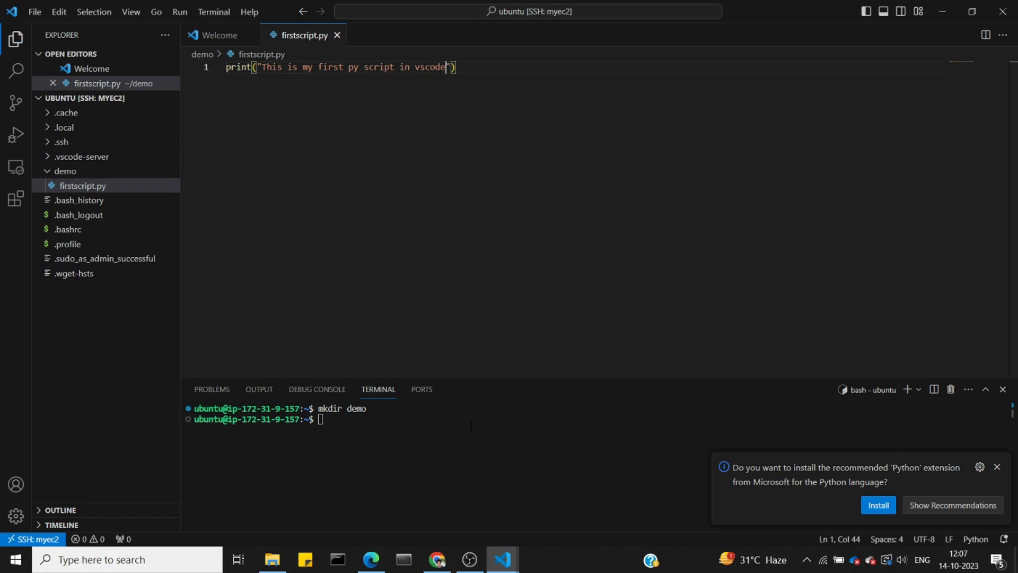
pyautogui.write('cd demo')
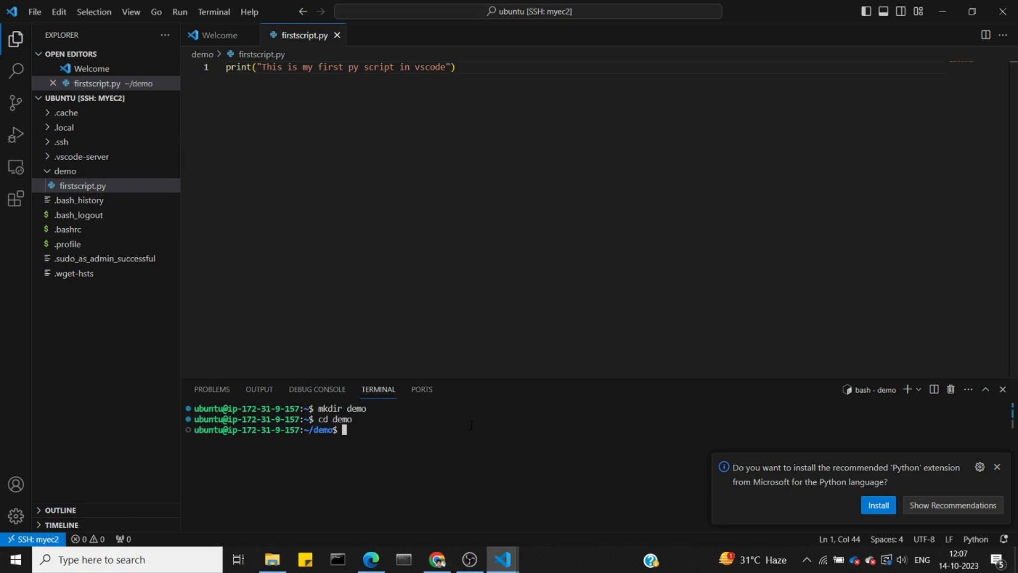
# Check the Python version: python is not found, python3 reports 3.10.12
pyautogui.write('ls')
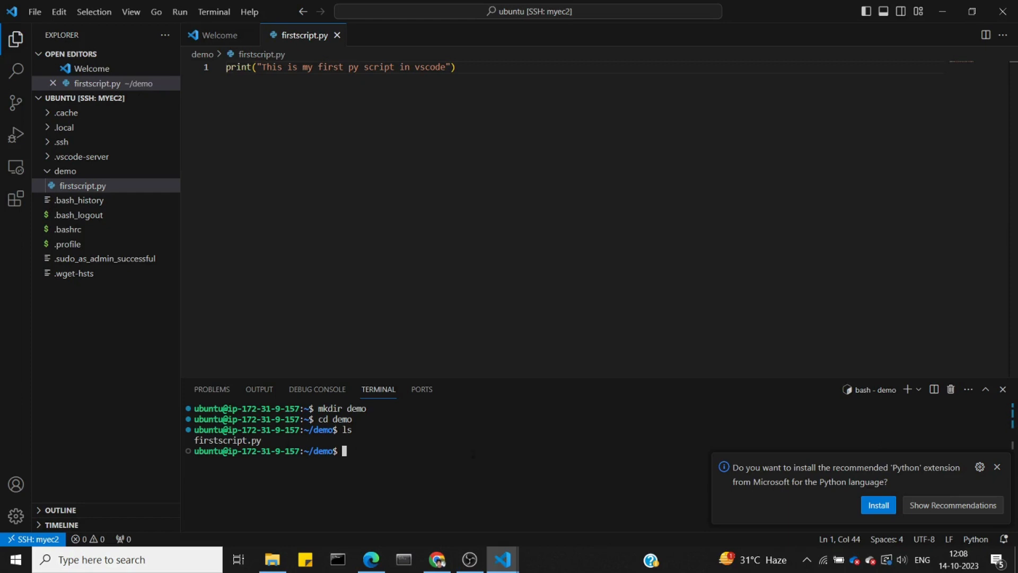
pyautogui.click(1001, 469)
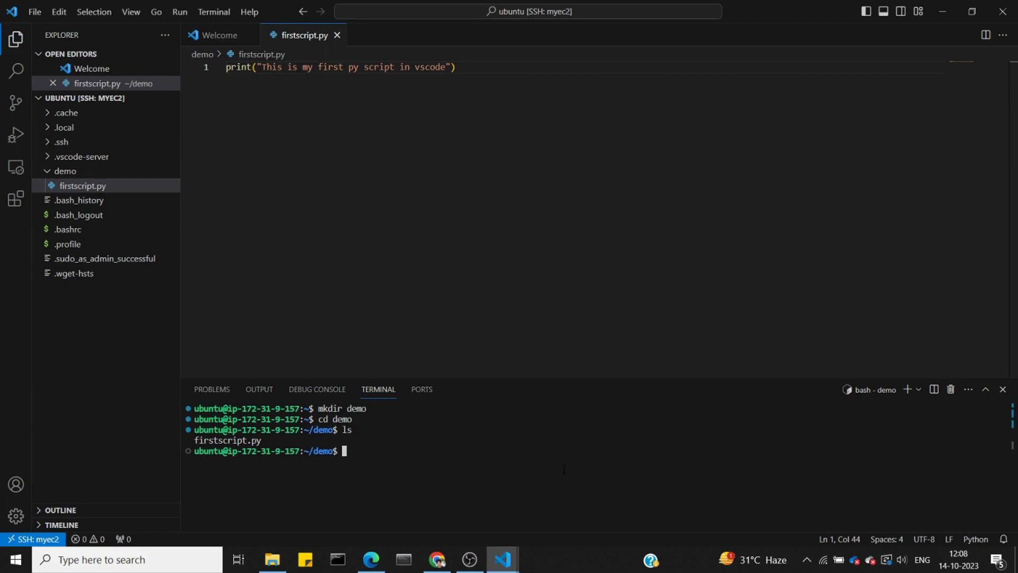
pyautogui.write('python')
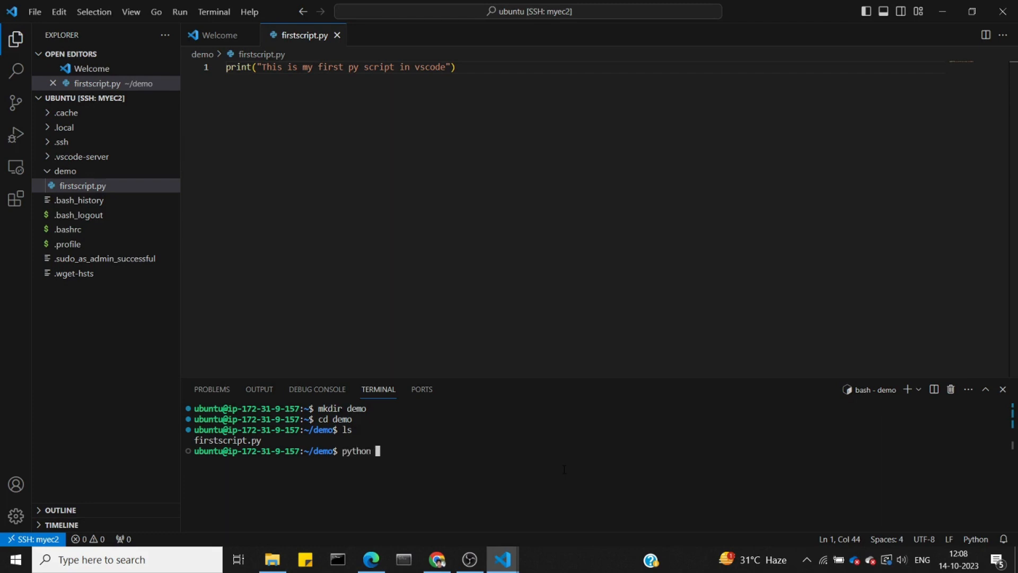
pyautogui.write('--version')
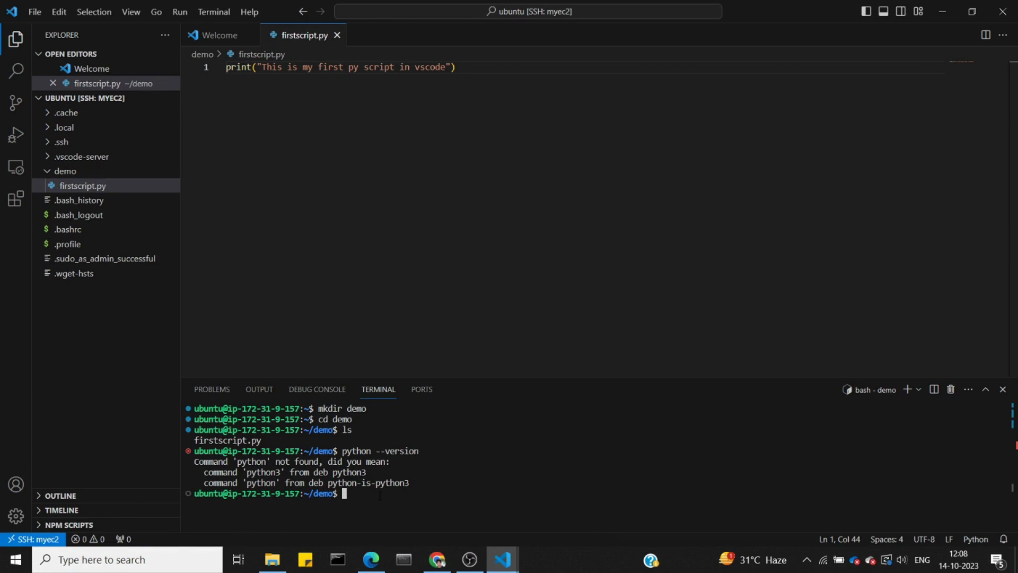
pyautogui.write('python --version')
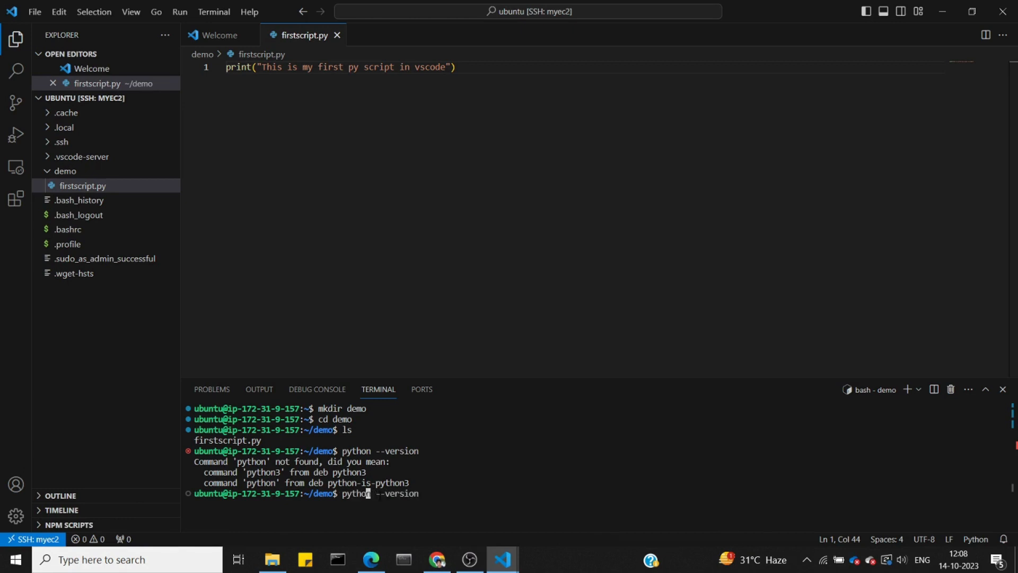
pyautogui.write('3')
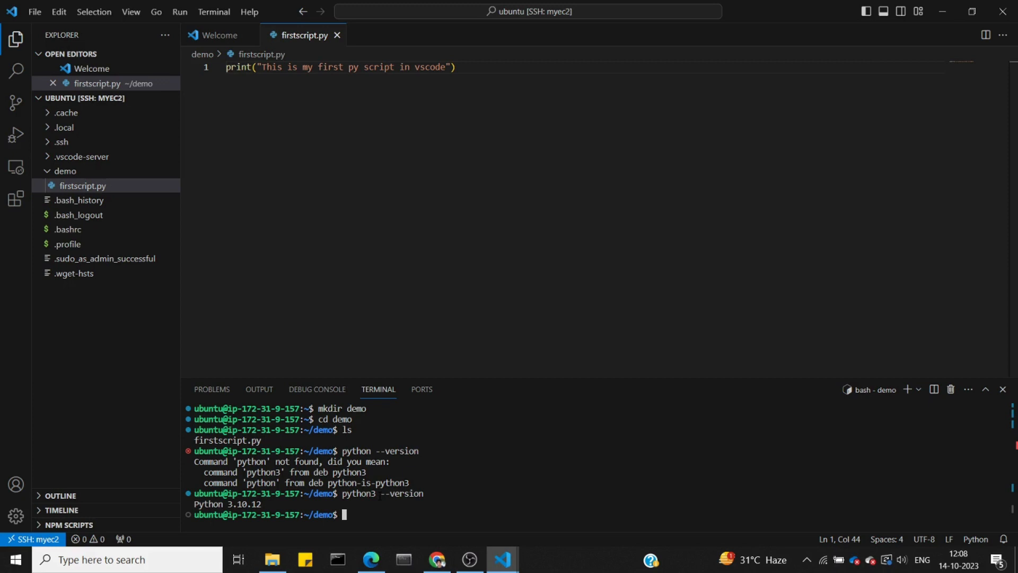
# Run pip list to view the installed Python packages
pyautogui.write('p')
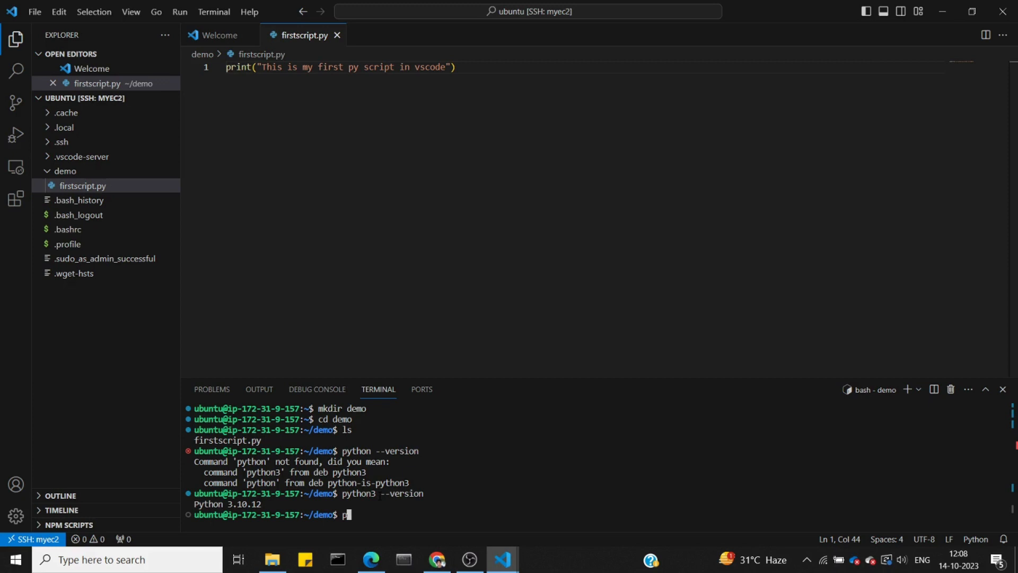
pyautogui.write('ip list')
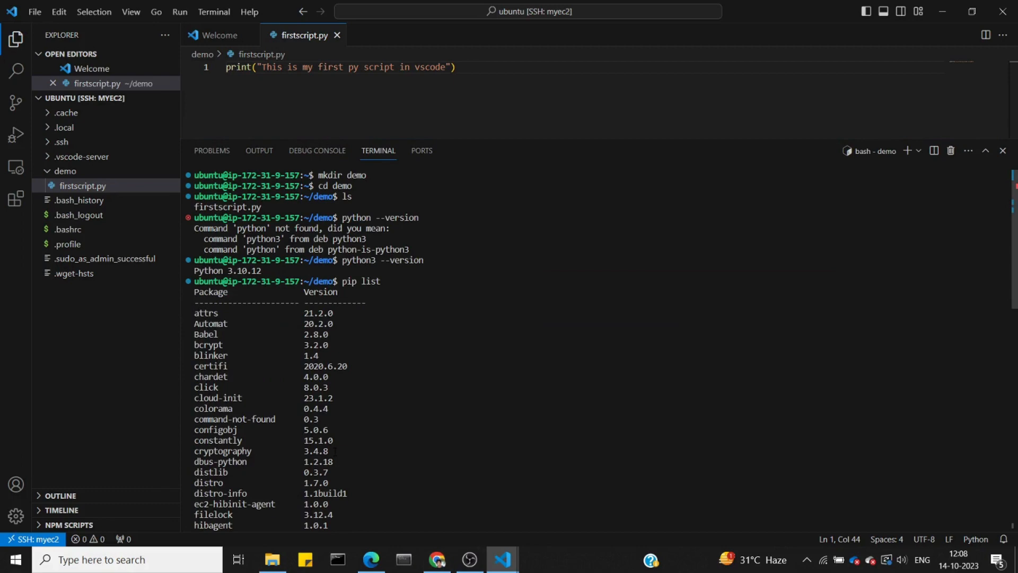
pyautogui.scroll(-3)
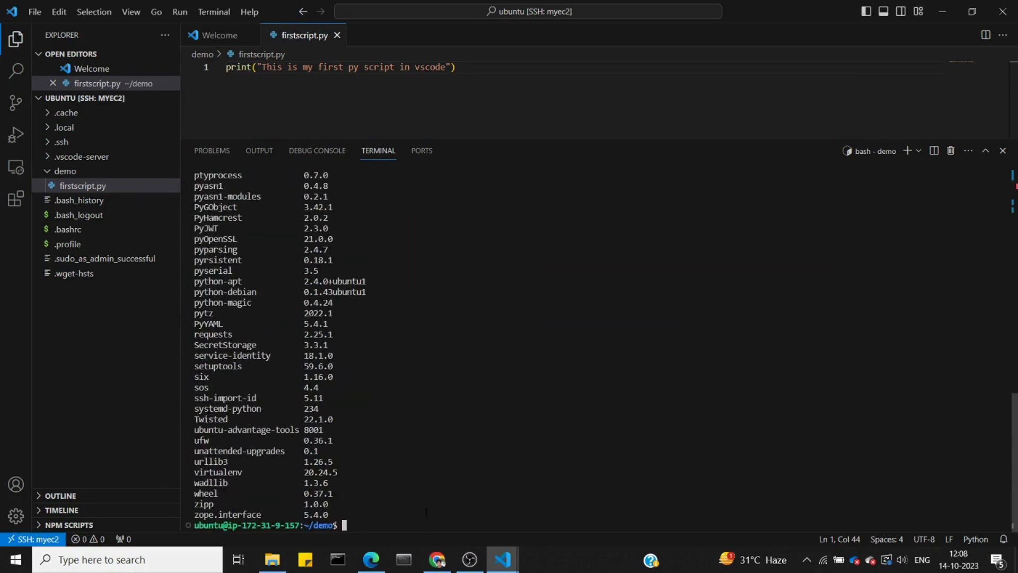
pyautogui.write('pi')
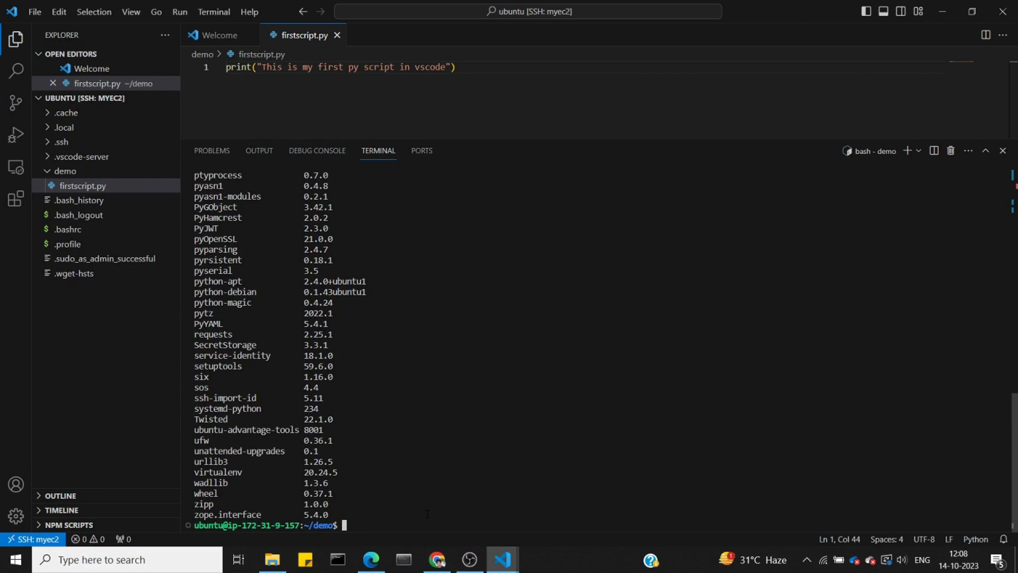
pyautogui.write('python3')
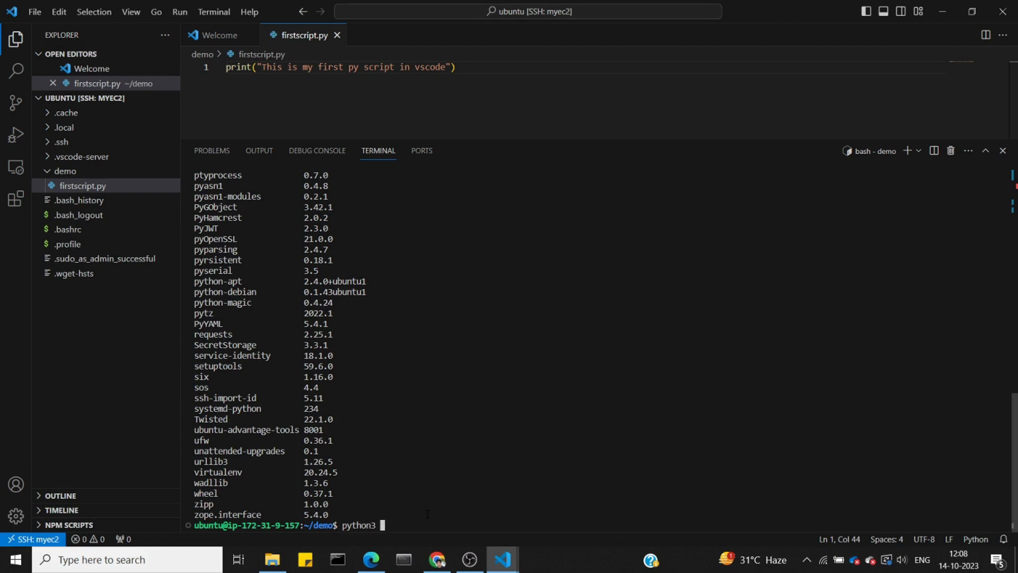
# Run firstscript.py, add 'import pandas as pd', then rerun it and get ModuleNotFoundError
pyautogui.write('firstscript.py')
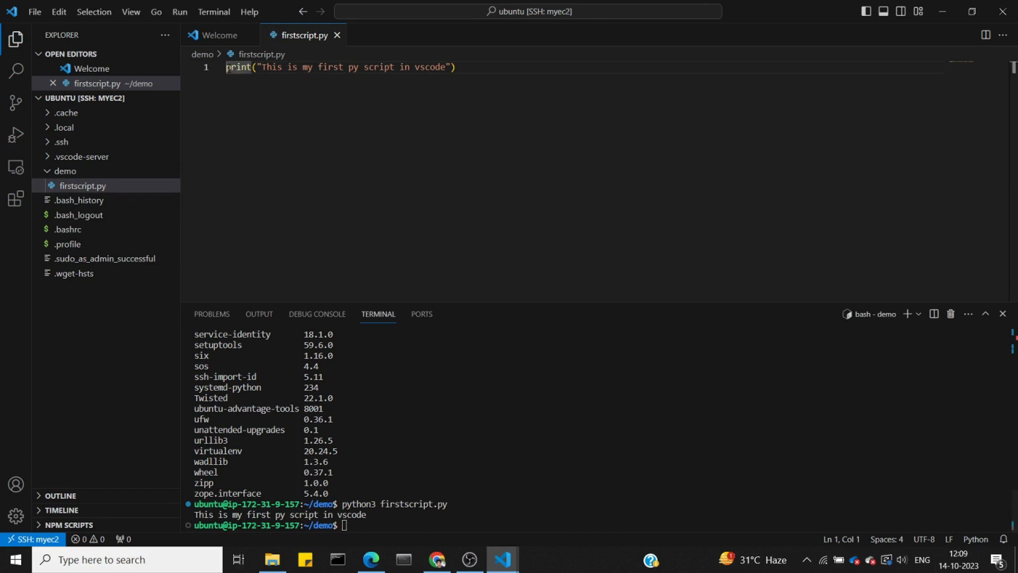
pyautogui.write('imprint("This is my first py script in vscode")')
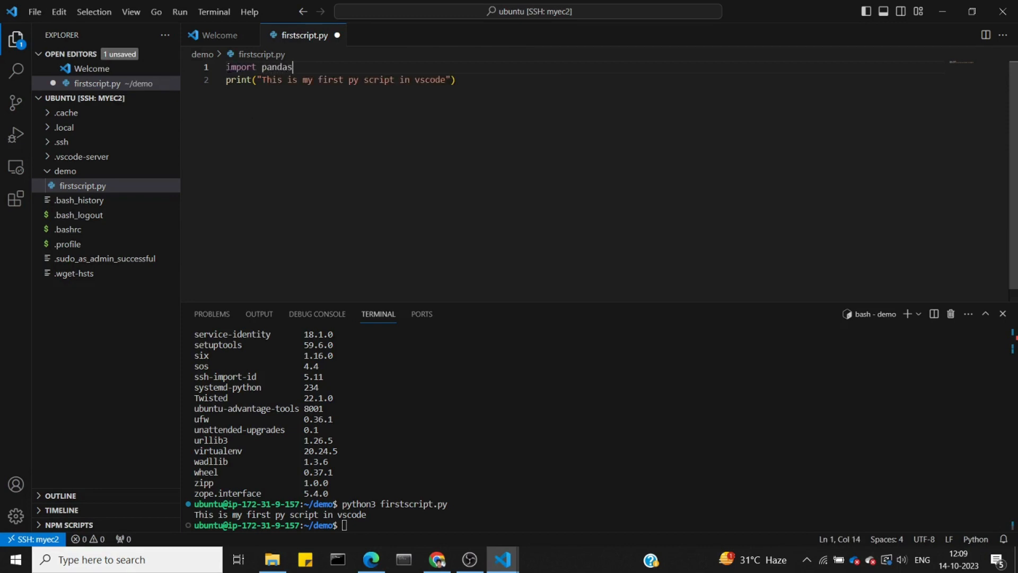
pyautogui.write('as pd')
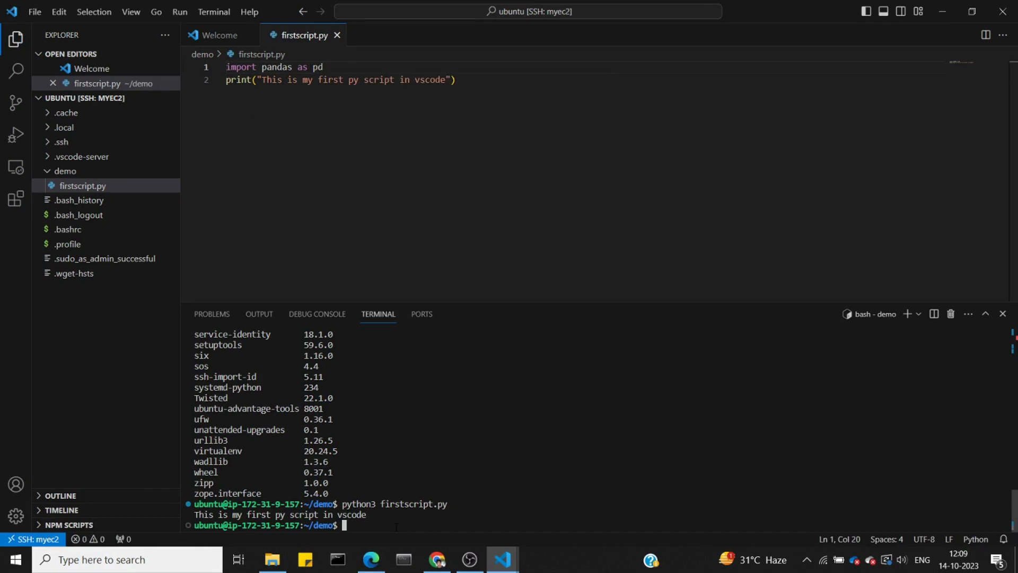
pyautogui.write('python3 firstscript.py')
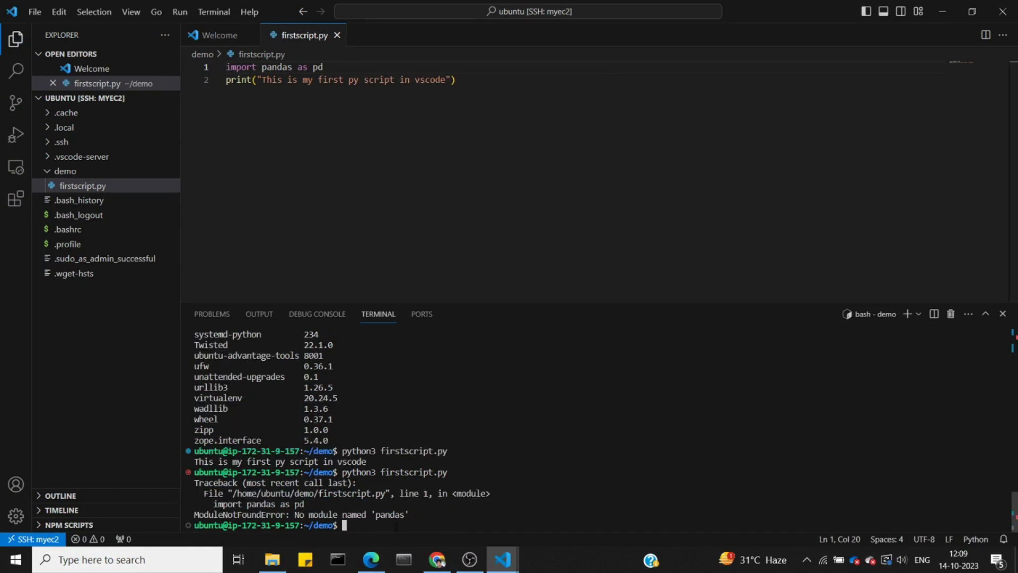
# Run pip install pandas, then rerun python3 firstscript.py without the import error
pyautogui.write('pip install')
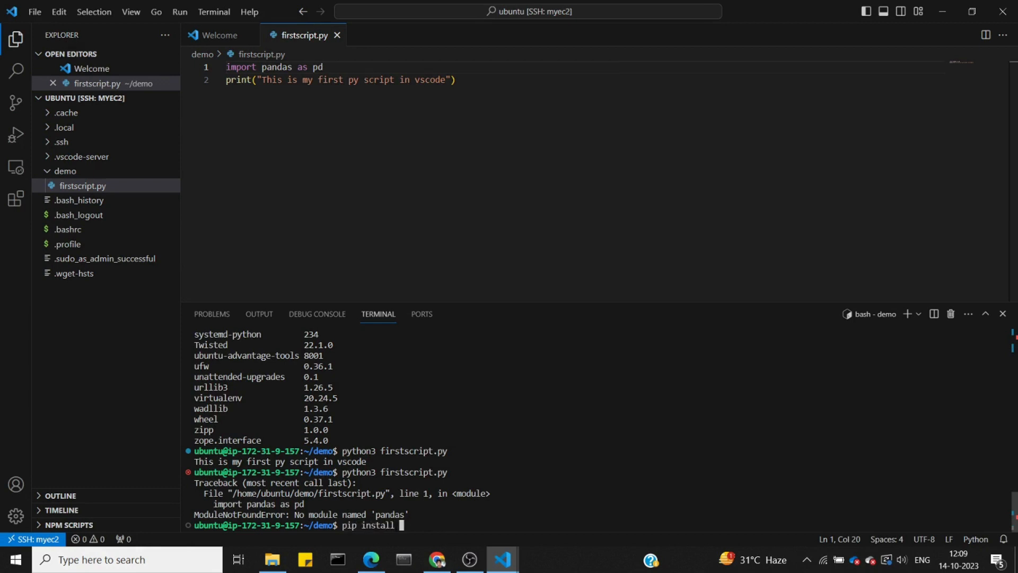
pyautogui.write('pan')
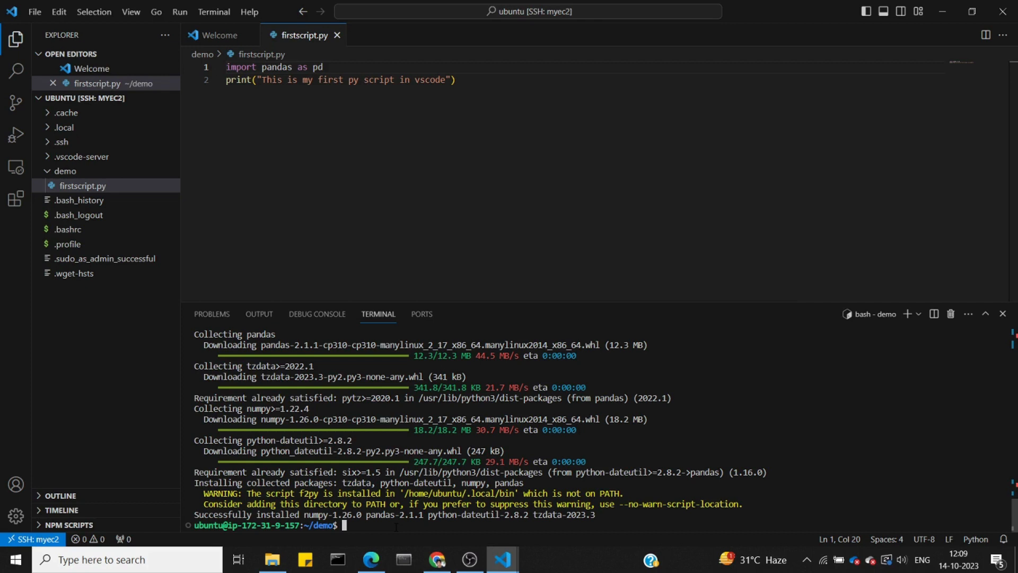
pyautogui.write('python3 firstscript.py')
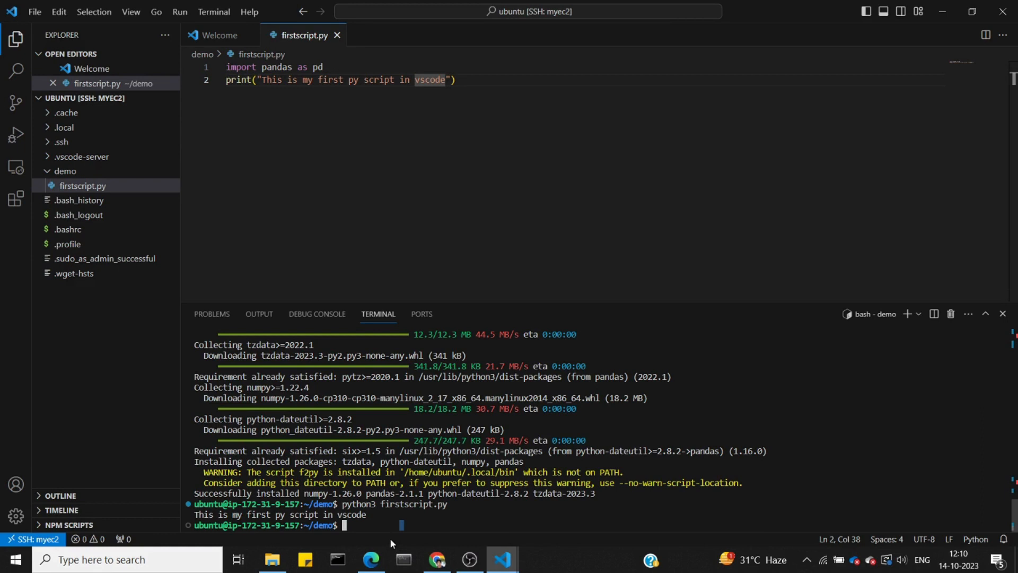
pyautogui.moveTo(417, 548)
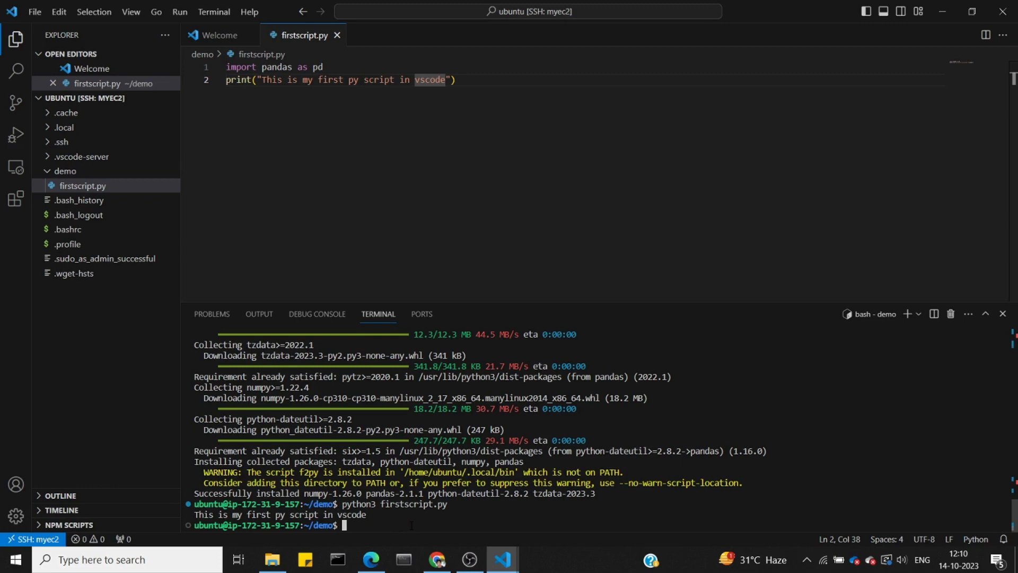
pyautogui.moveTo(437, 559)
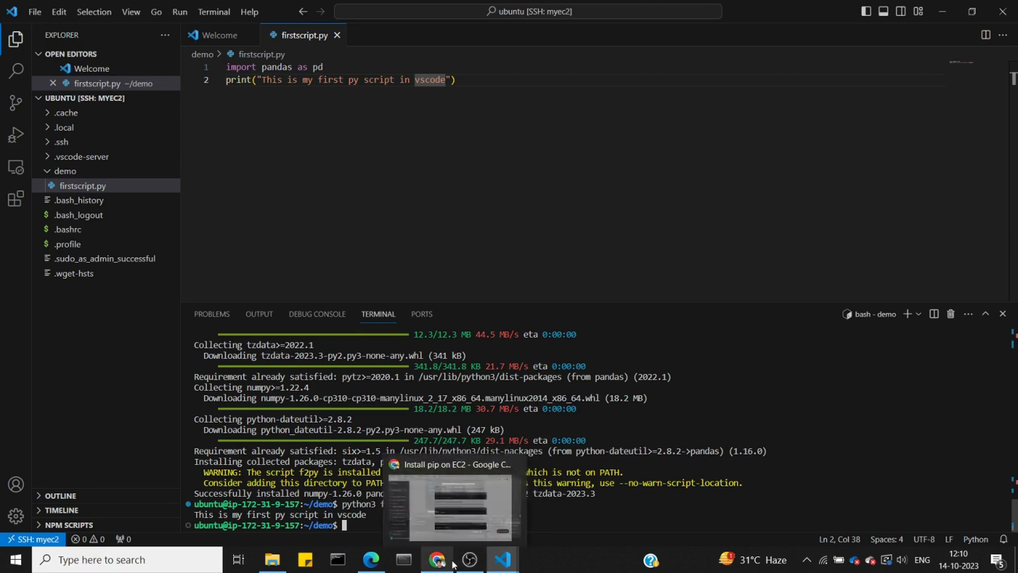
# Copy 'sudo apt update' from ChatGPT and run it in the EC2 terminal
pyautogui.click(437, 559)
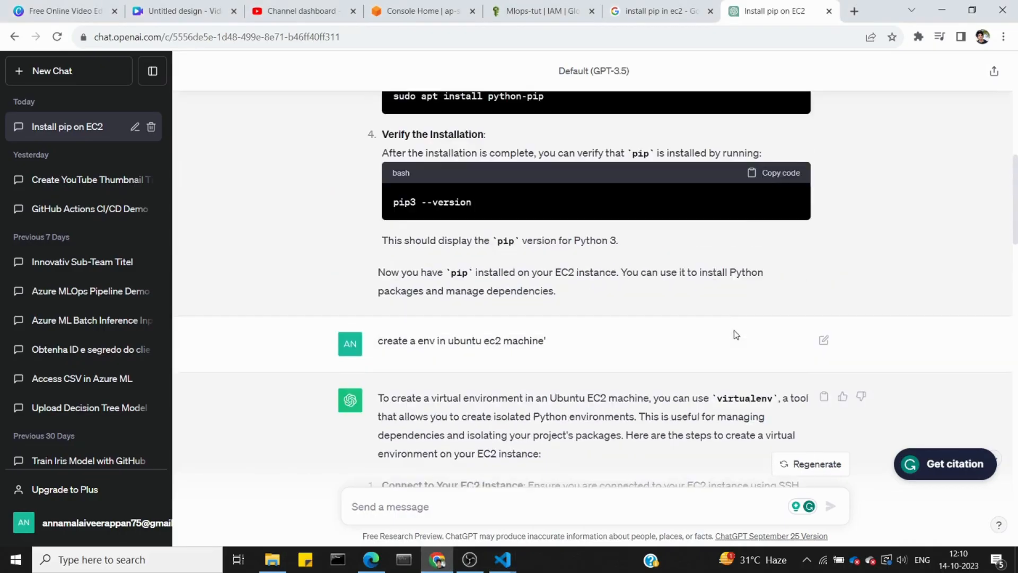
pyautogui.scroll(-3)
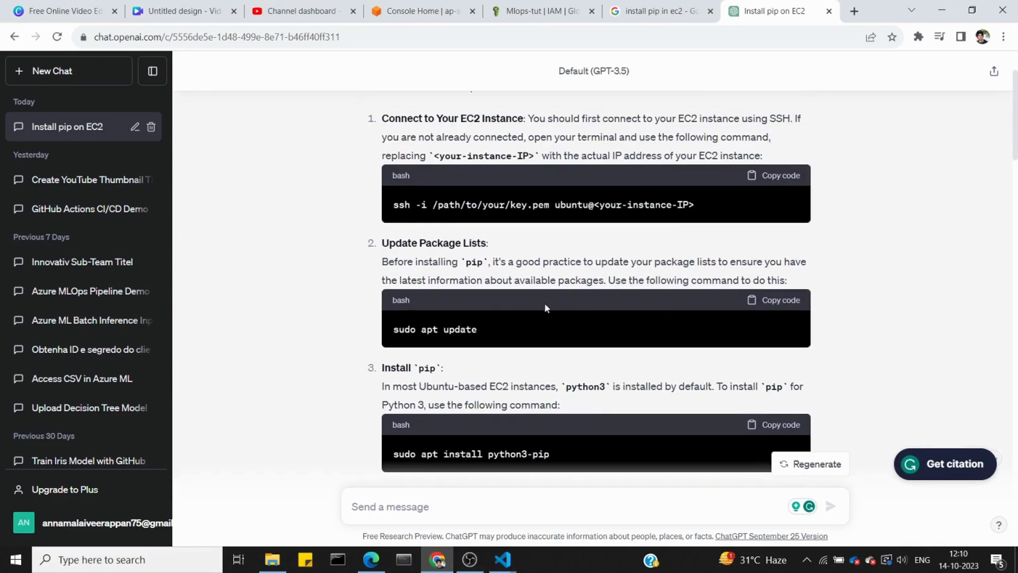
pyautogui.click(780, 300)
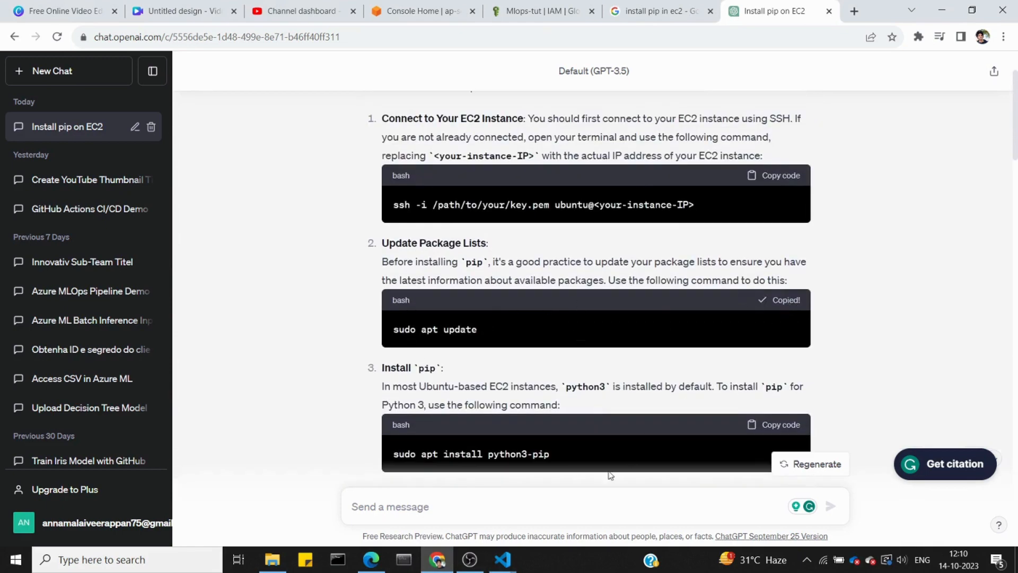
pyautogui.click(501, 559)
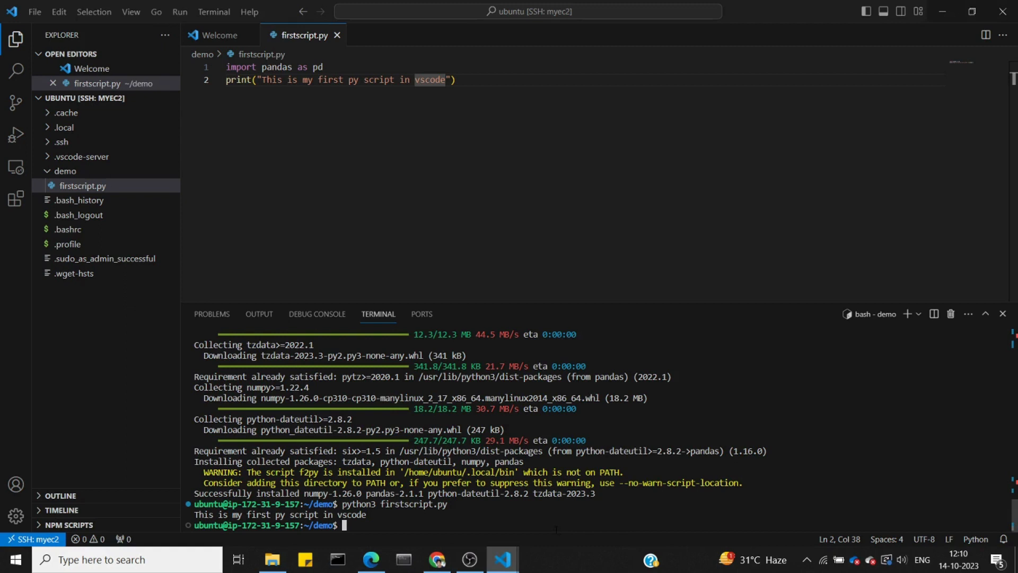
pyautogui.write('sudo apt update')
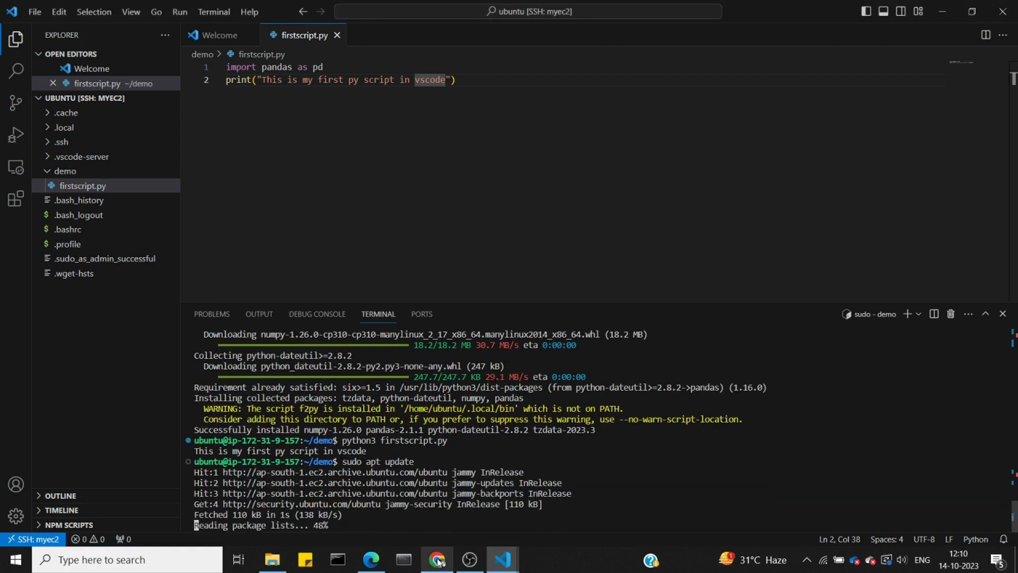
# Copy and run 'sudo apt install python3-pip', which reports pip is already newest
pyautogui.click(438, 559)
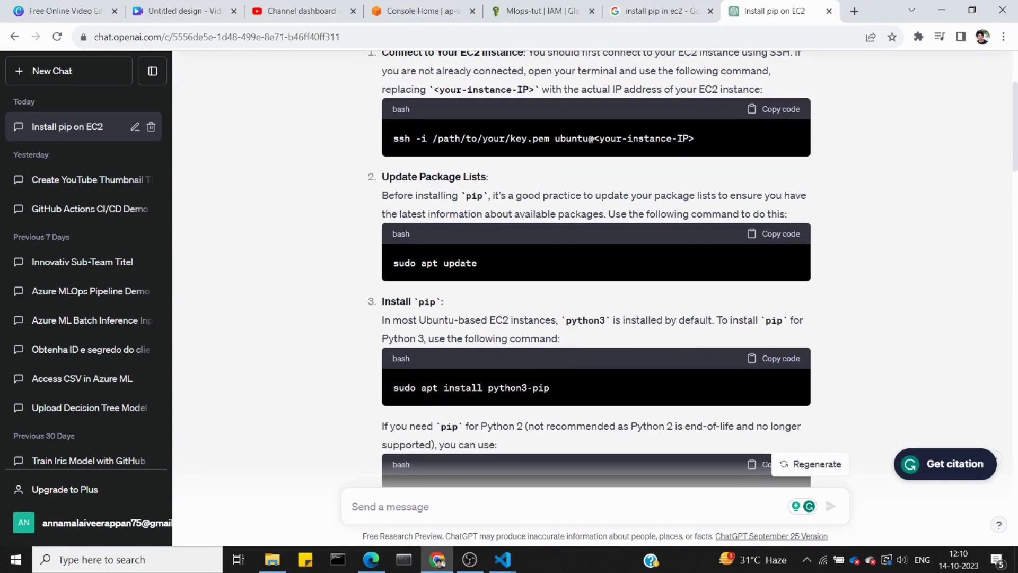
pyautogui.click(779, 358)
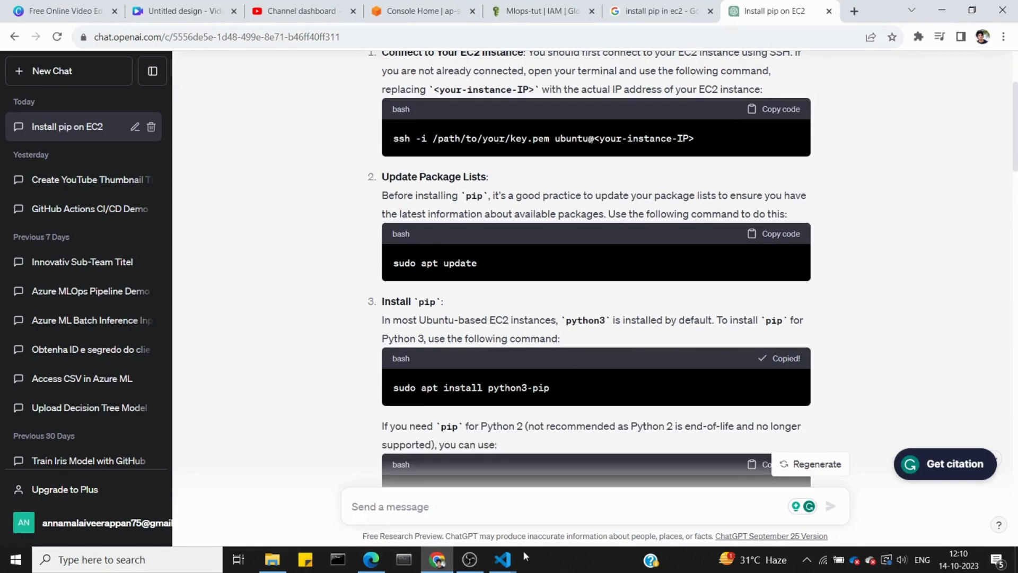
pyautogui.click(501, 559)
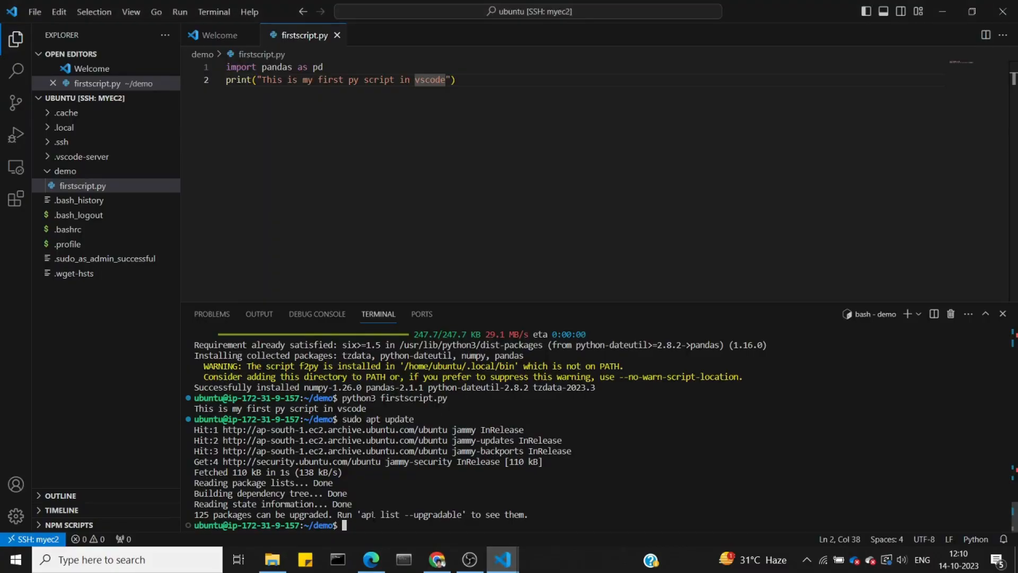
pyautogui.write('sudo apt install python3-pip')
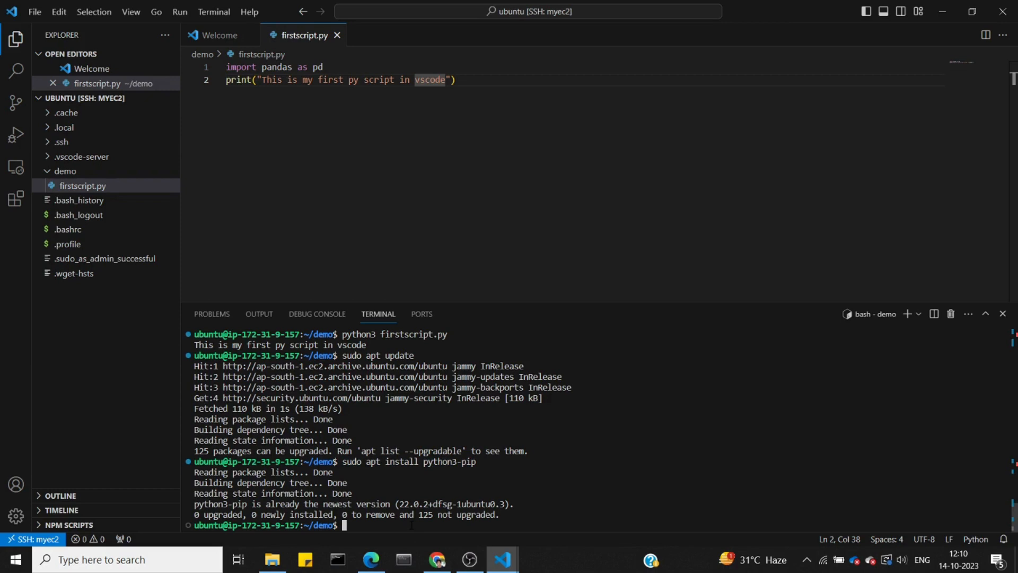
# Run pip install mlflow, installing mlflow with scikit-learn, flask and databricks-cli
pyautogui.write('pip insta')
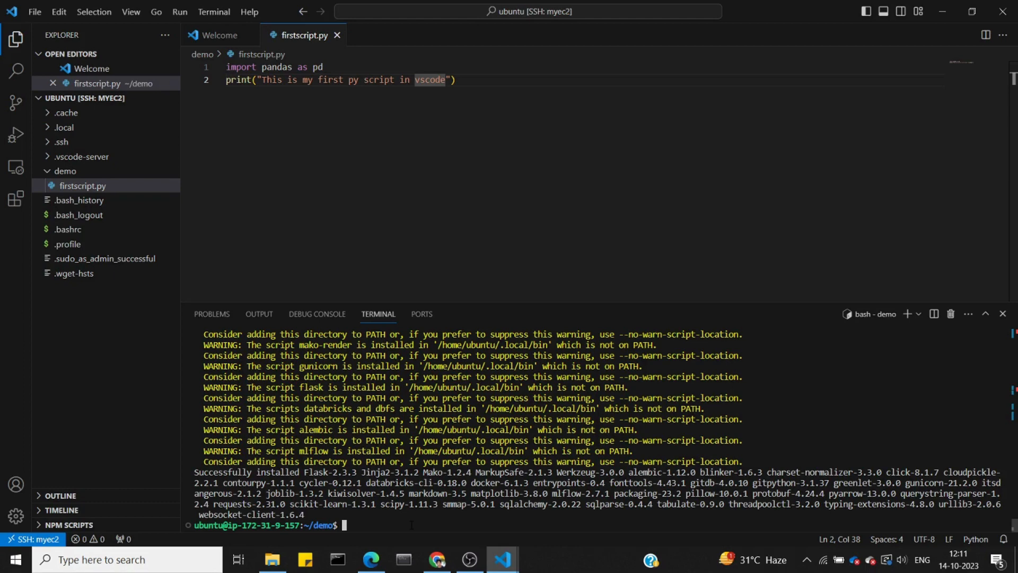
# Try 'mlflow server' and 'pyhton3 mlflow server', both returning command not found
pyautogui.write('mlflow server')
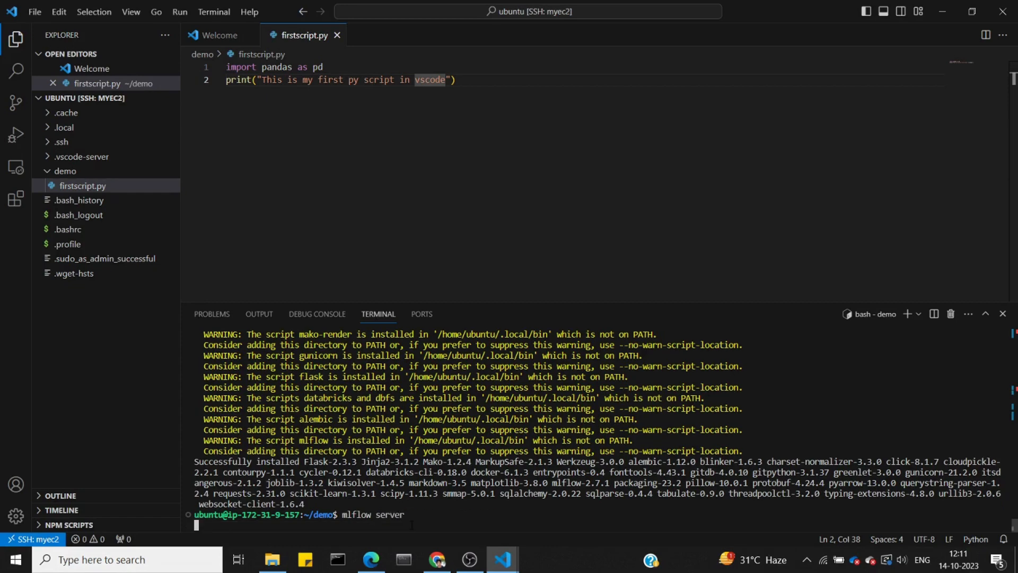
pyautogui.press('Return')
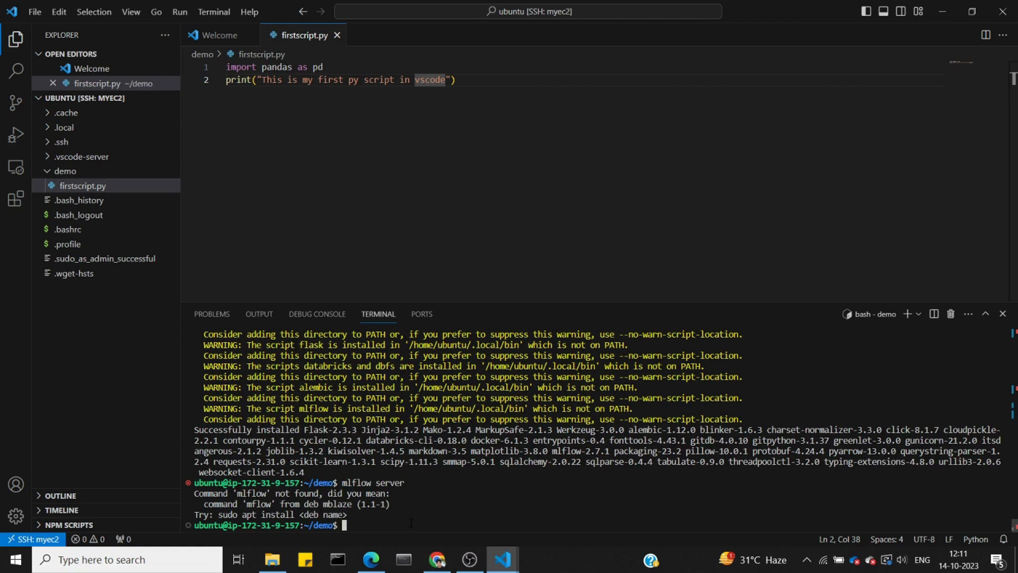
pyautogui.write('pyhton3 ml')
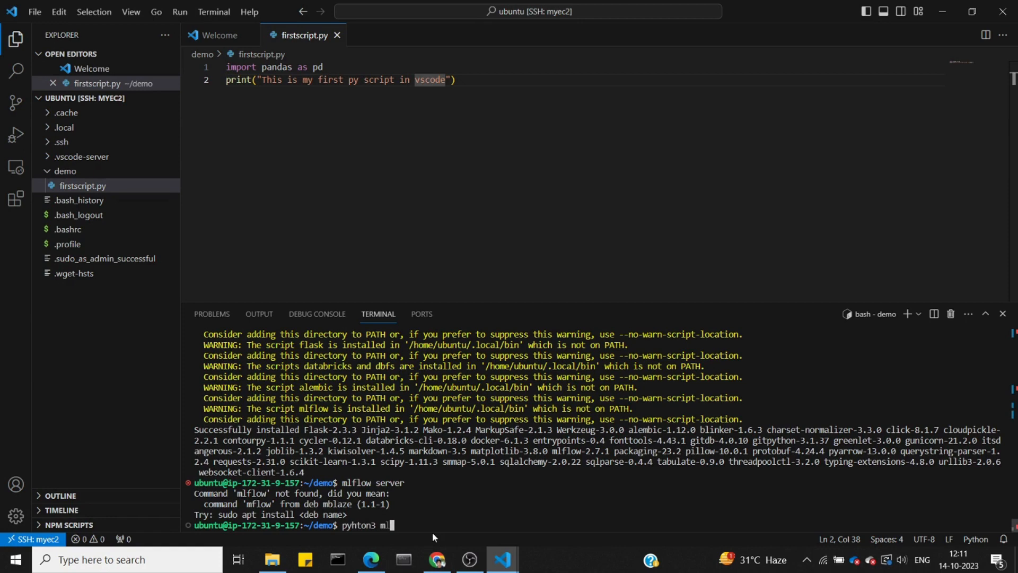
pyautogui.write('flow server')
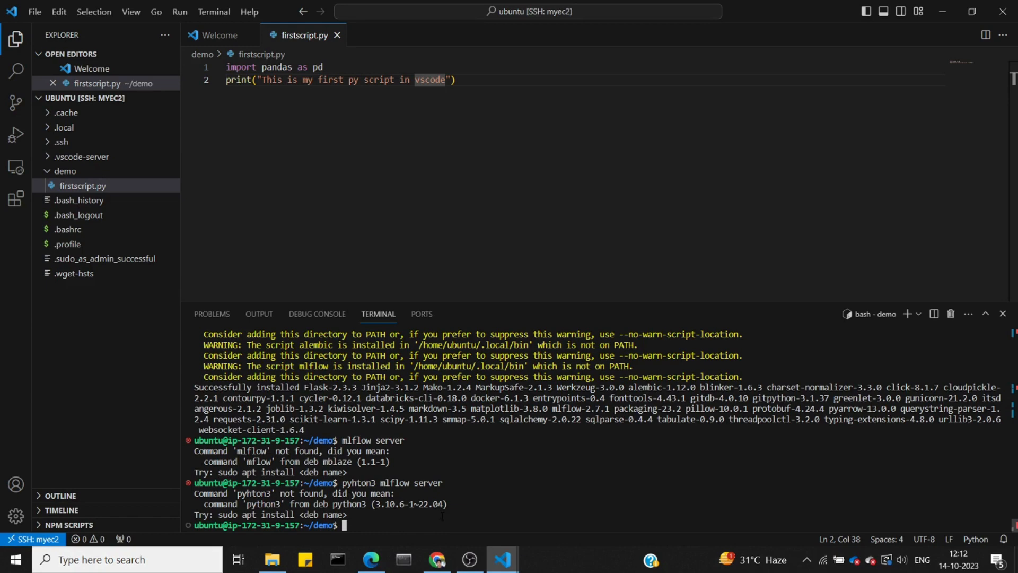
pyautogui.moveTo(469, 564)
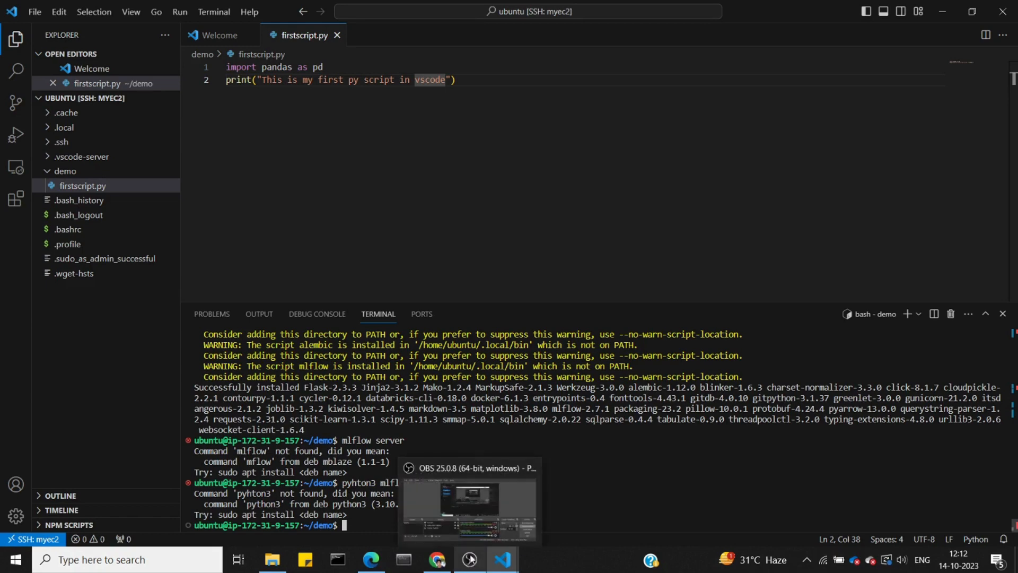